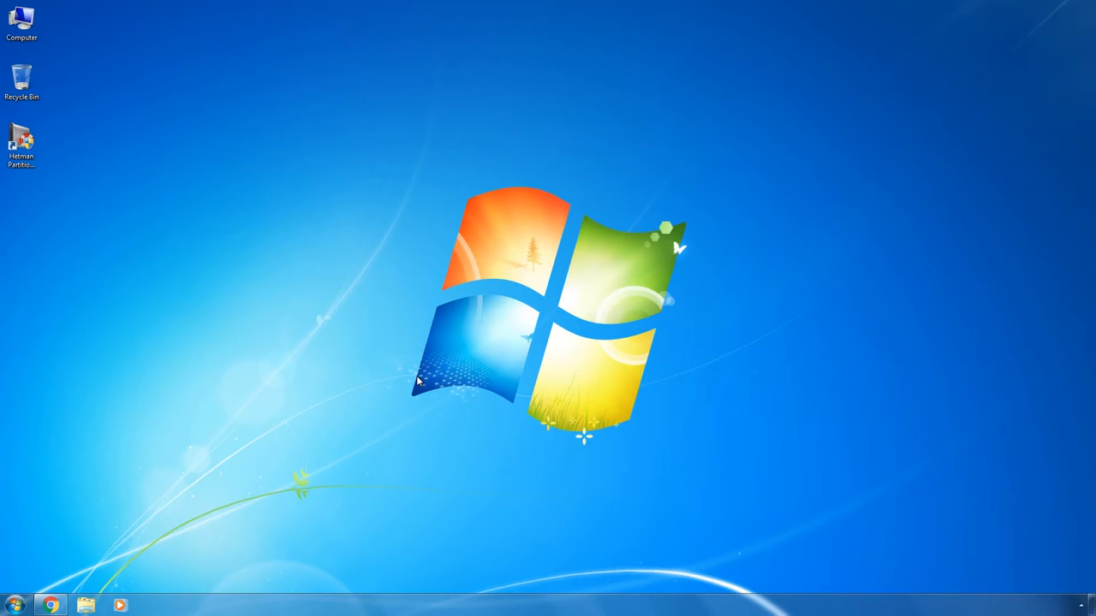
Check this computer's system information, then return to the Microsoft assistive-technologies upgrade offer page
{"action": "left_click", "coordinate": [20, 20]}
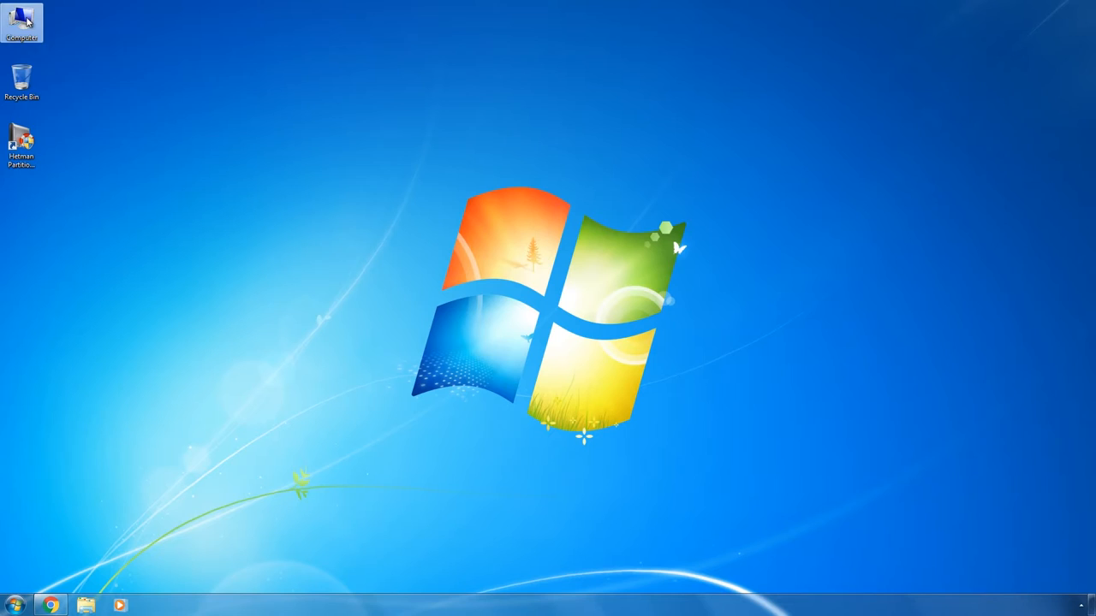
{"action": "mouse_move", "coordinate": [58, 130]}
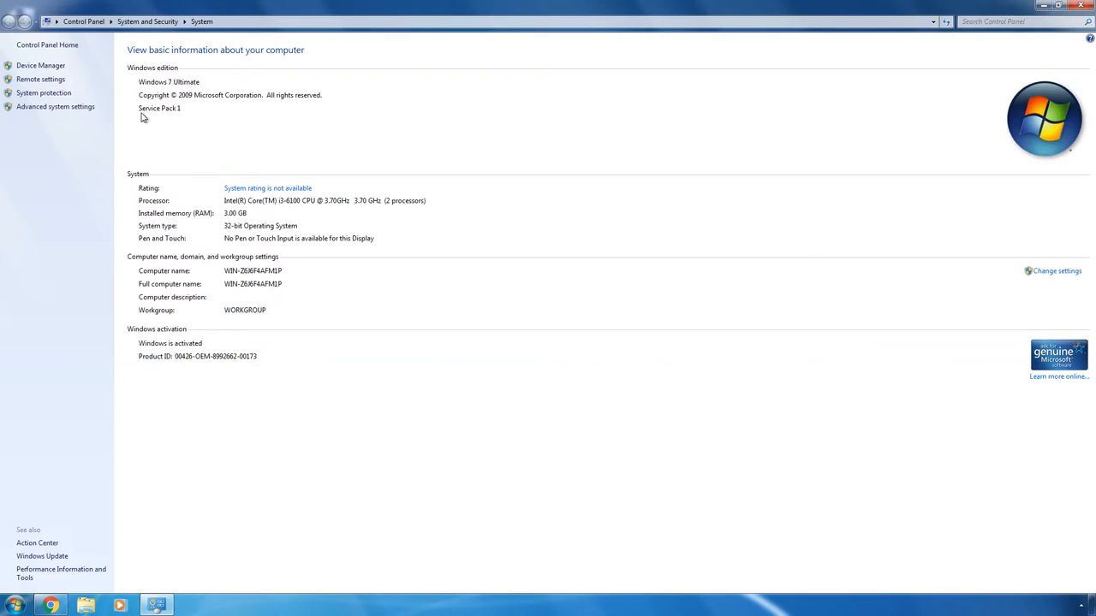
{"action": "mouse_move", "coordinate": [165, 334]}
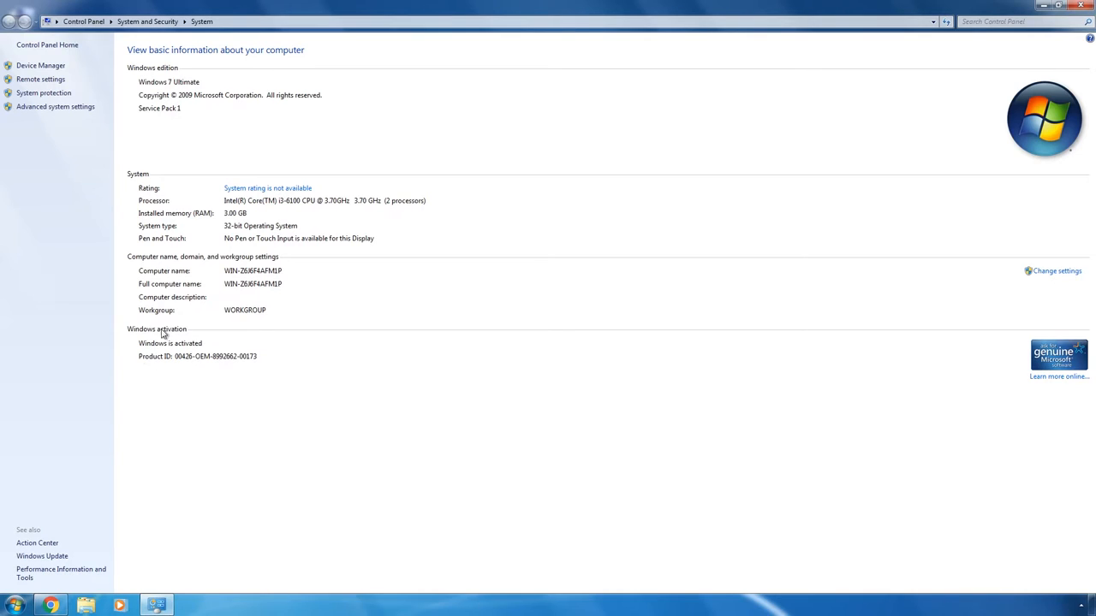
{"action": "mouse_move", "coordinate": [206, 382]}
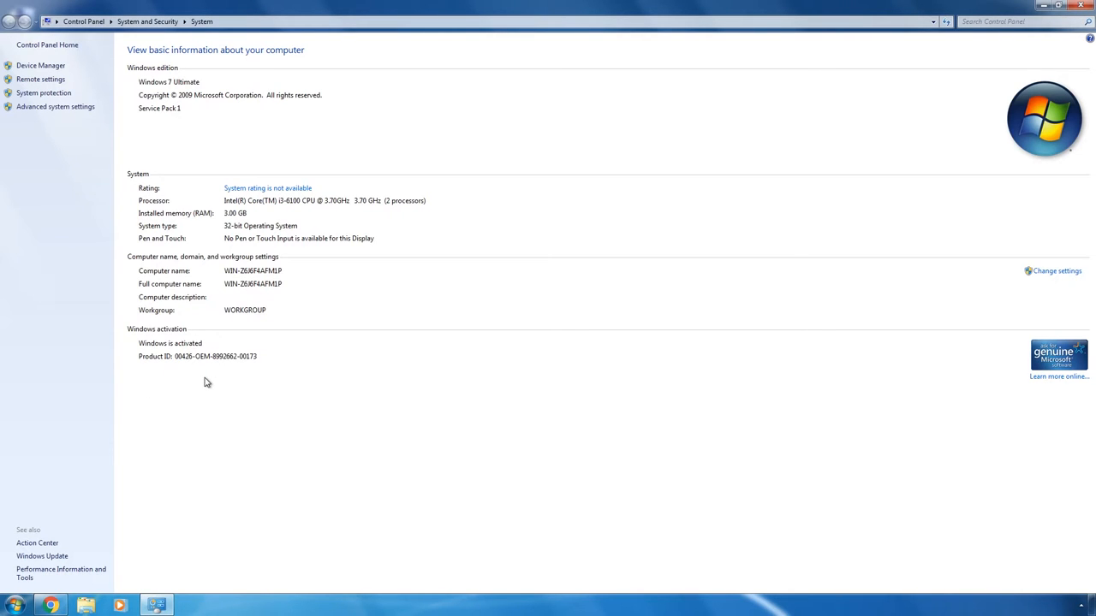
{"action": "mouse_move", "coordinate": [993, 58]}
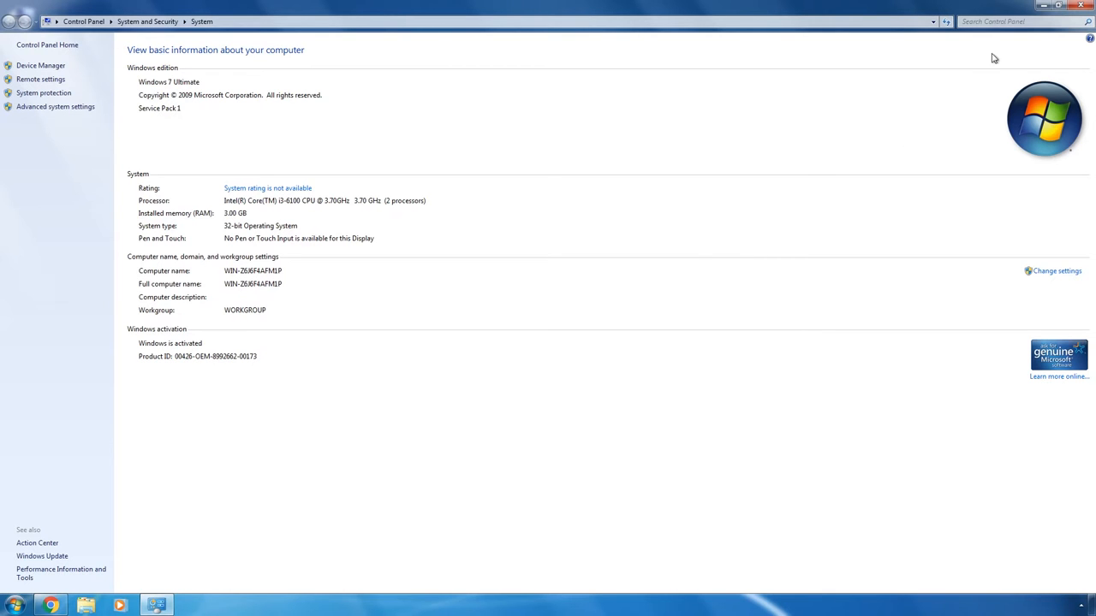
{"action": "left_click", "coordinate": [1080, 7]}
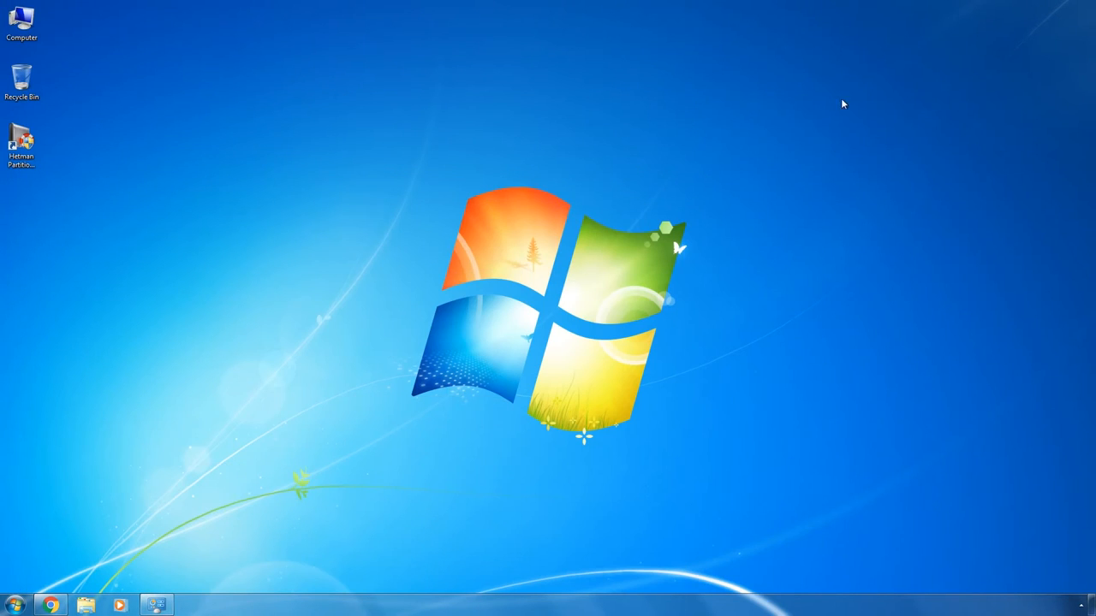
{"action": "mouse_move", "coordinate": [206, 432]}
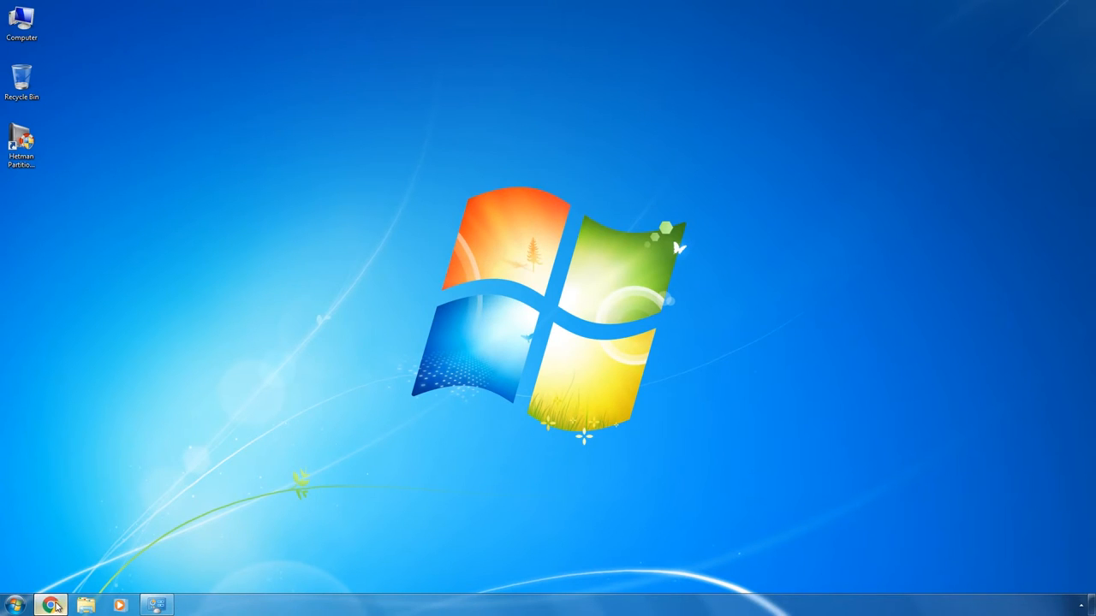
{"action": "left_click", "coordinate": [52, 606]}
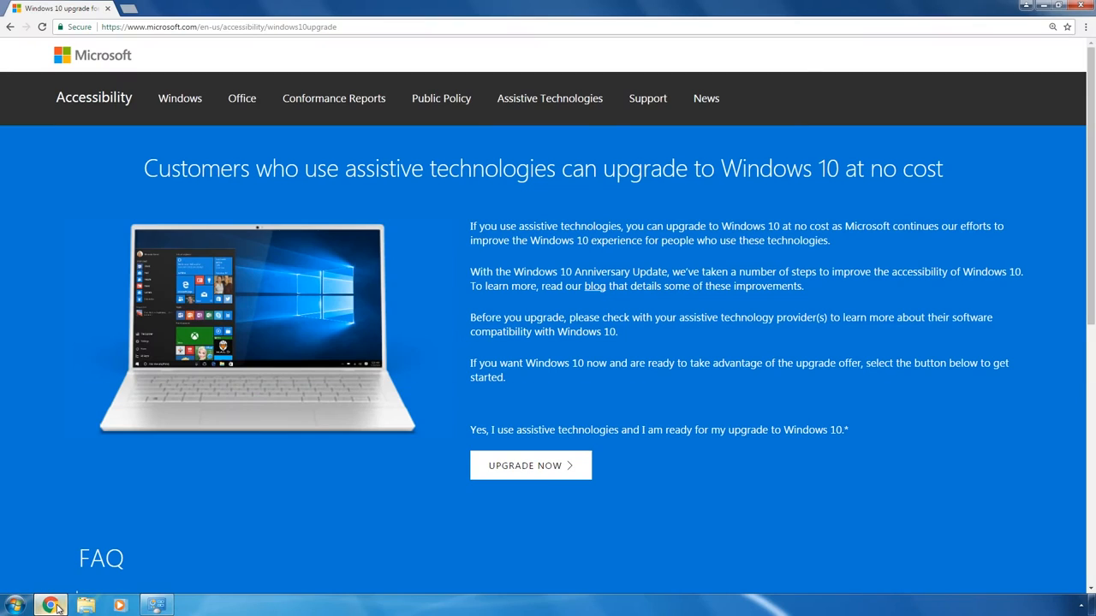
{"action": "mouse_move", "coordinate": [428, 480]}
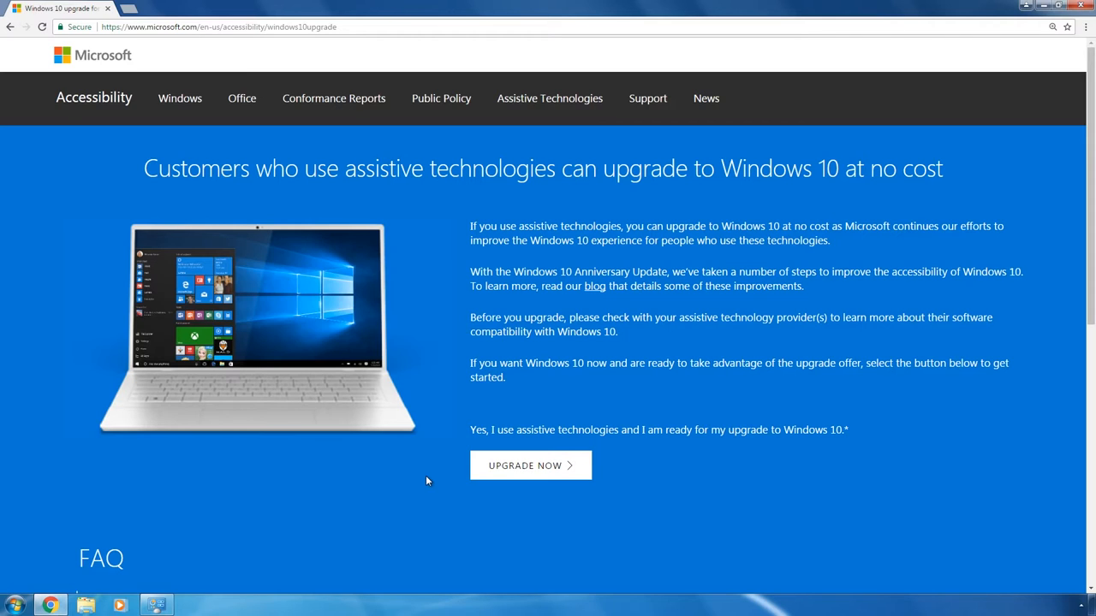
Download the Windows10Upgrade tool via UPGRADE NOW and run it so its licence terms appear
{"action": "left_click", "coordinate": [530, 466]}
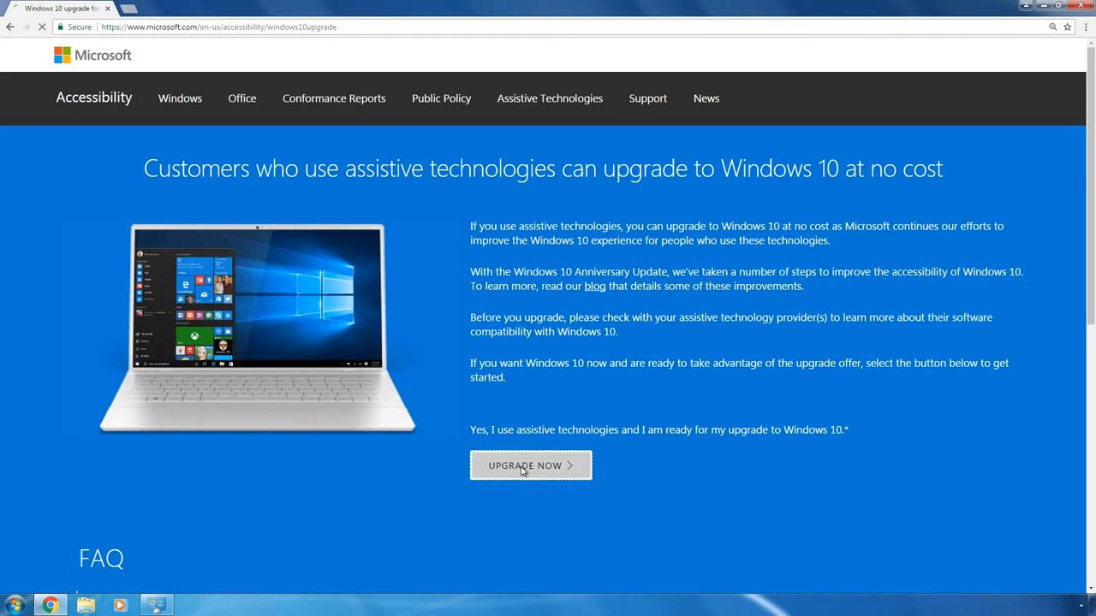
{"action": "left_click", "coordinate": [531, 466]}
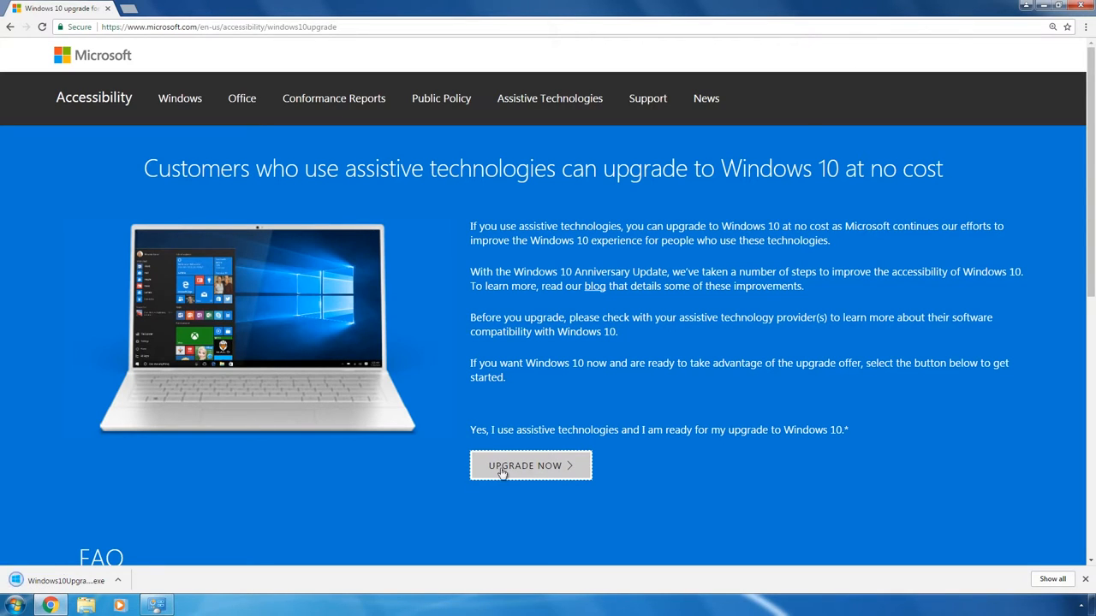
{"action": "left_click", "coordinate": [531, 466]}
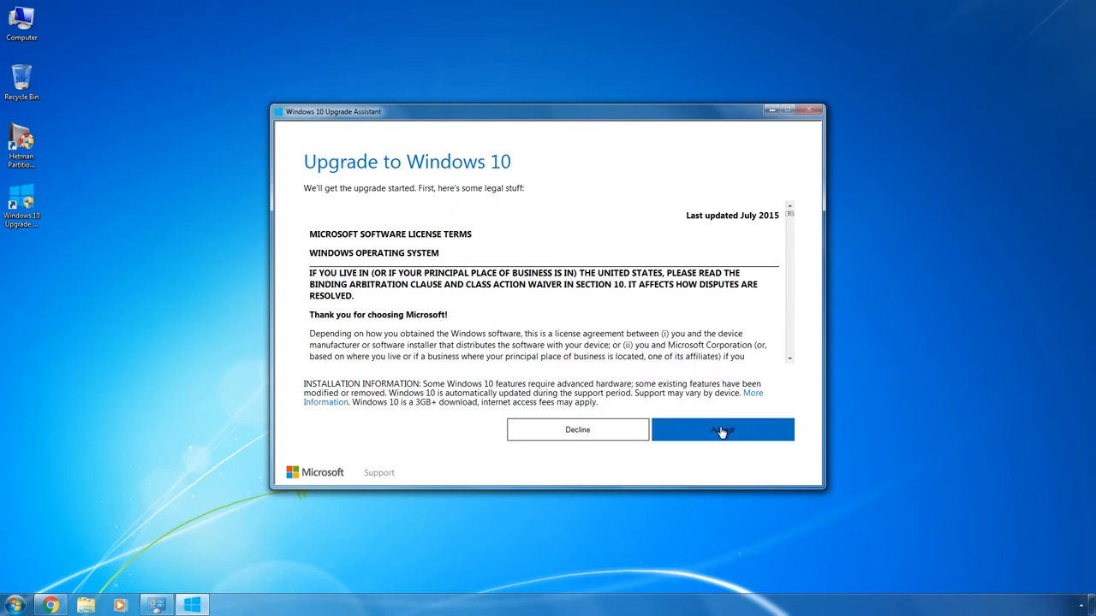
Accept the licence terms, let Windows 10 download, and restart the PC to finish the upgrade
{"action": "left_click", "coordinate": [722, 428]}
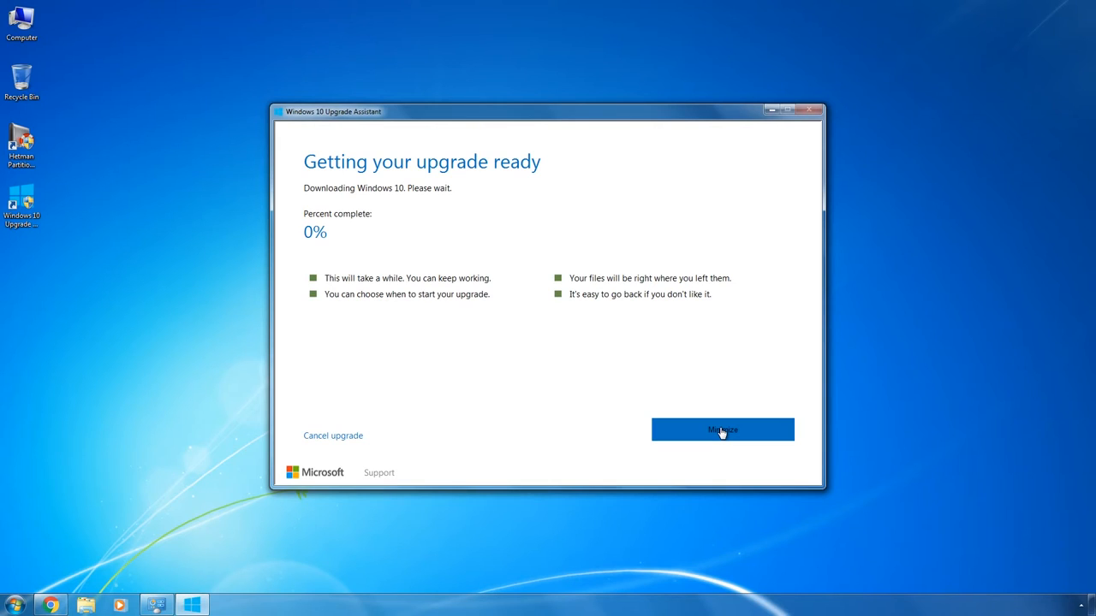
{"action": "mouse_move", "coordinate": [737, 452]}
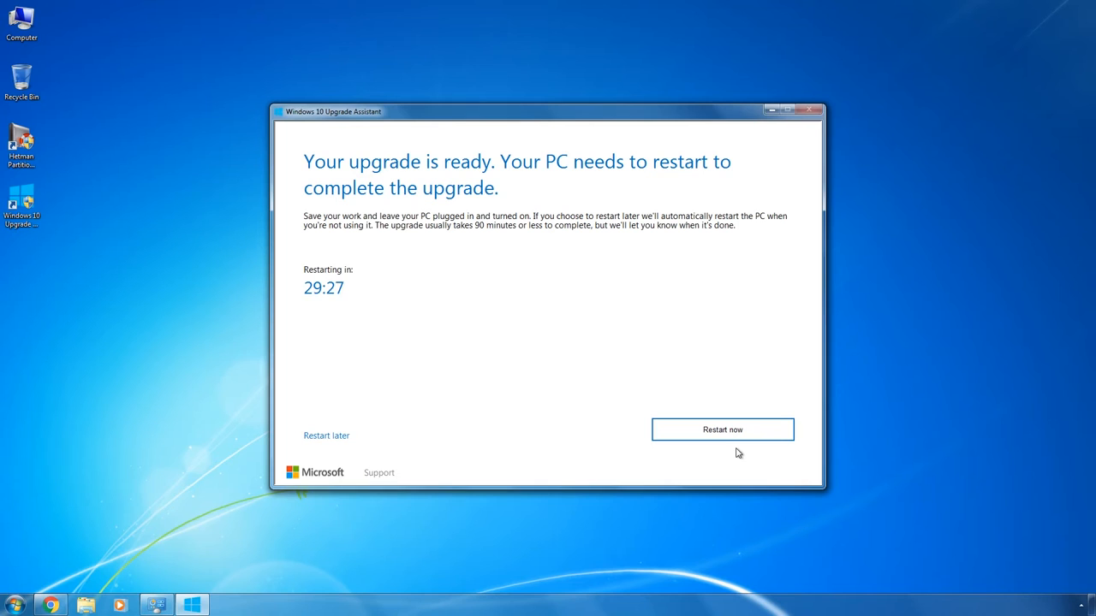
{"action": "mouse_move", "coordinate": [770, 424]}
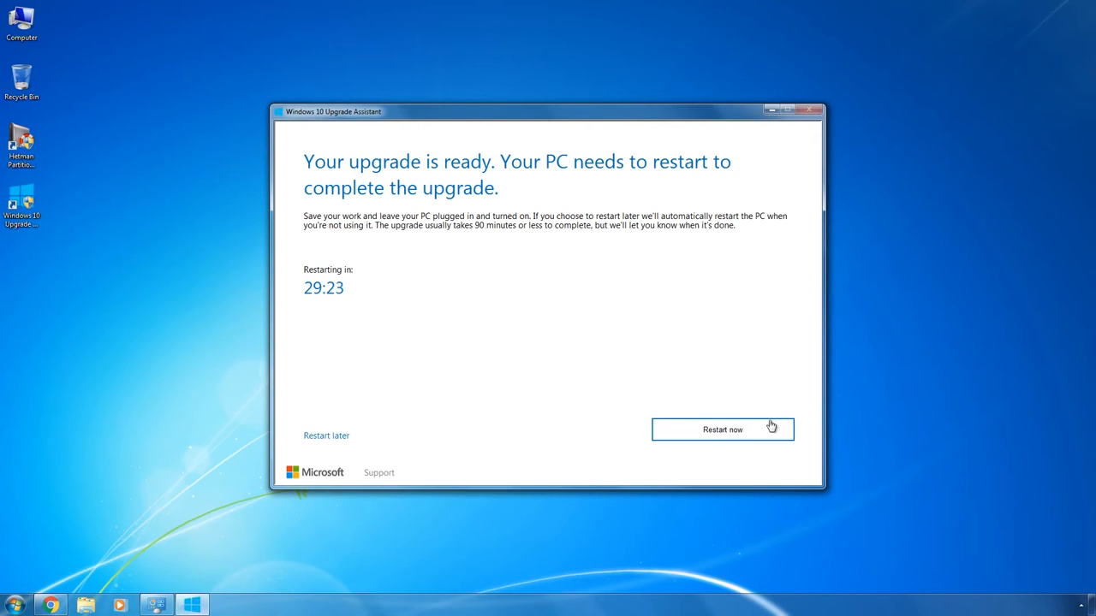
{"action": "left_click", "coordinate": [723, 428]}
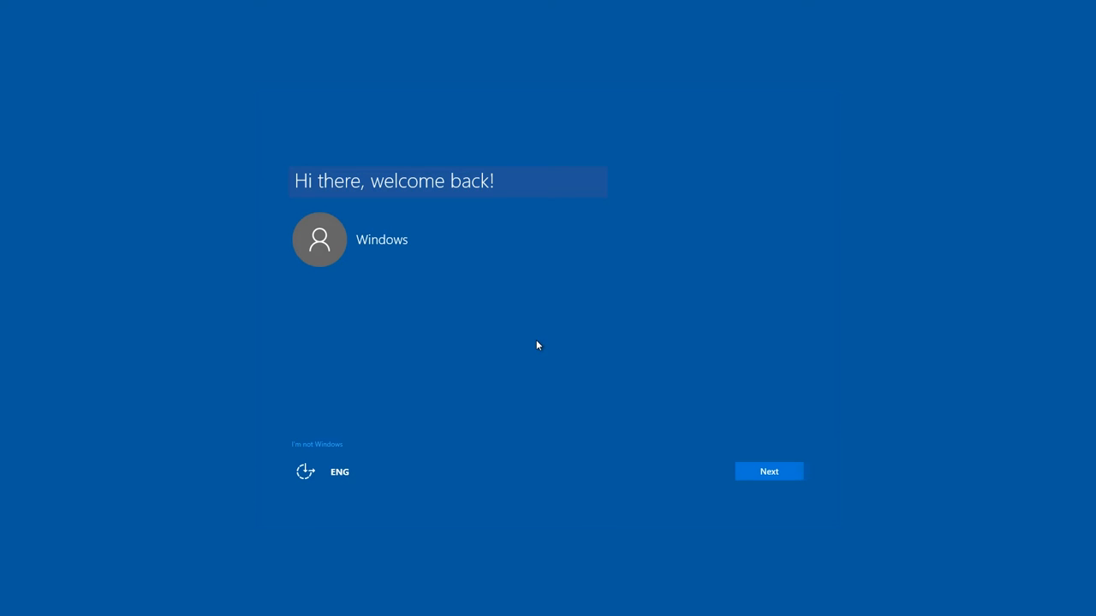
{"action": "mouse_move", "coordinate": [334, 260]}
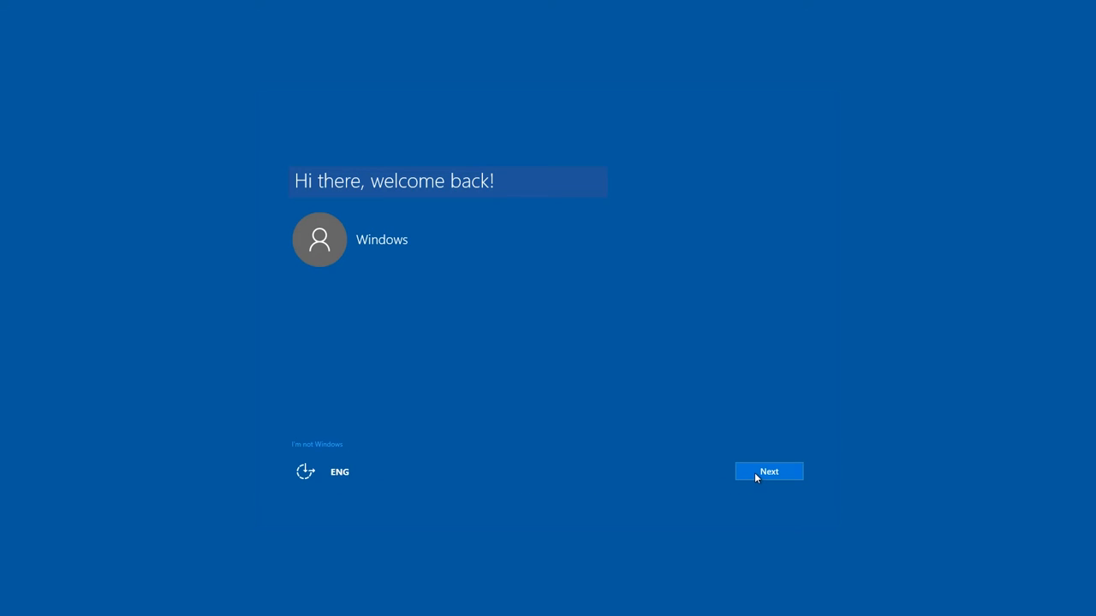
Continue past the welcome-back screen and accept the default privacy settings
{"action": "left_click", "coordinate": [767, 473]}
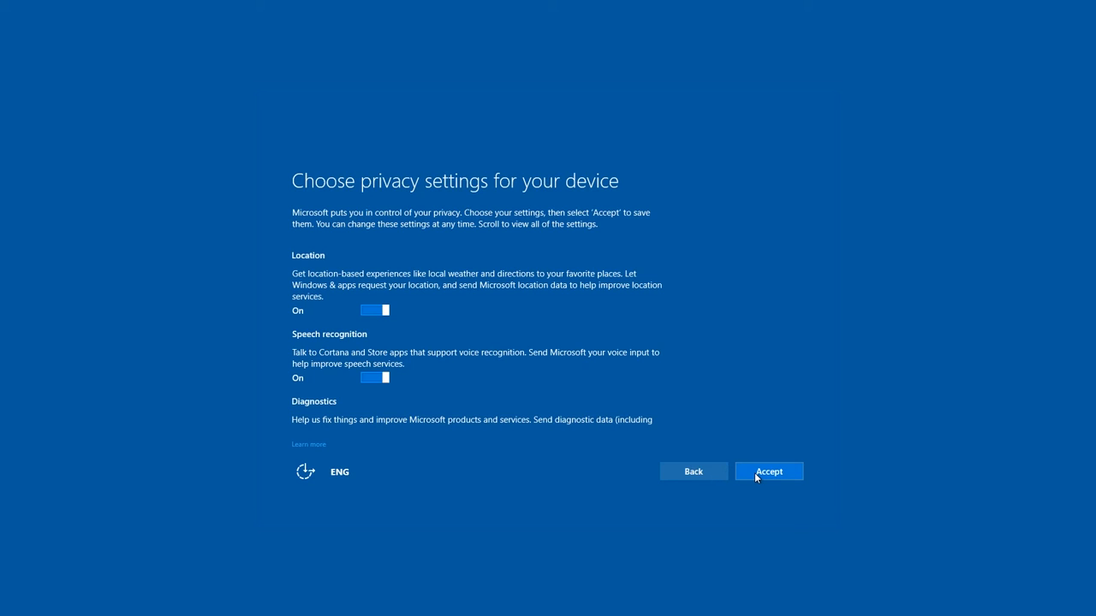
{"action": "left_click", "coordinate": [767, 472]}
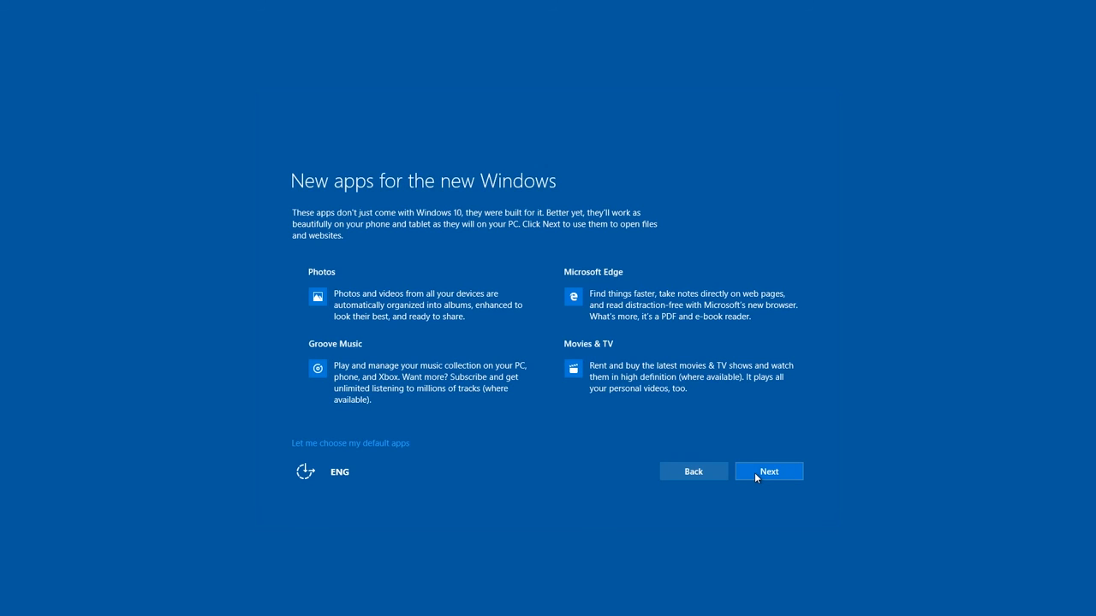
Continue past the new apps overview to reach the Windows 10 desktop
{"action": "left_click", "coordinate": [767, 472]}
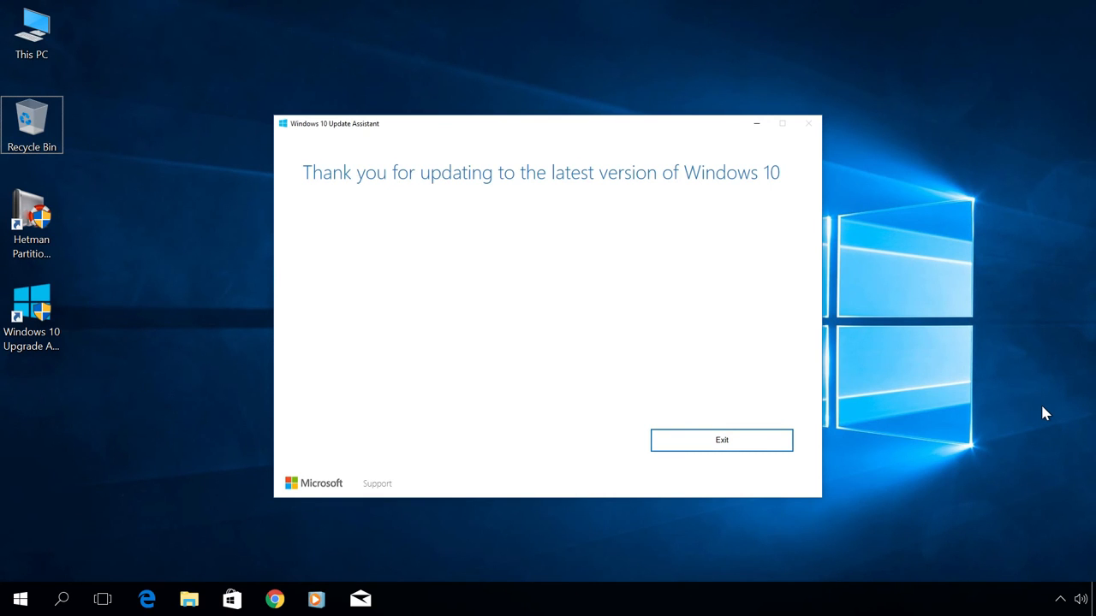
{"action": "left_click", "coordinate": [720, 439]}
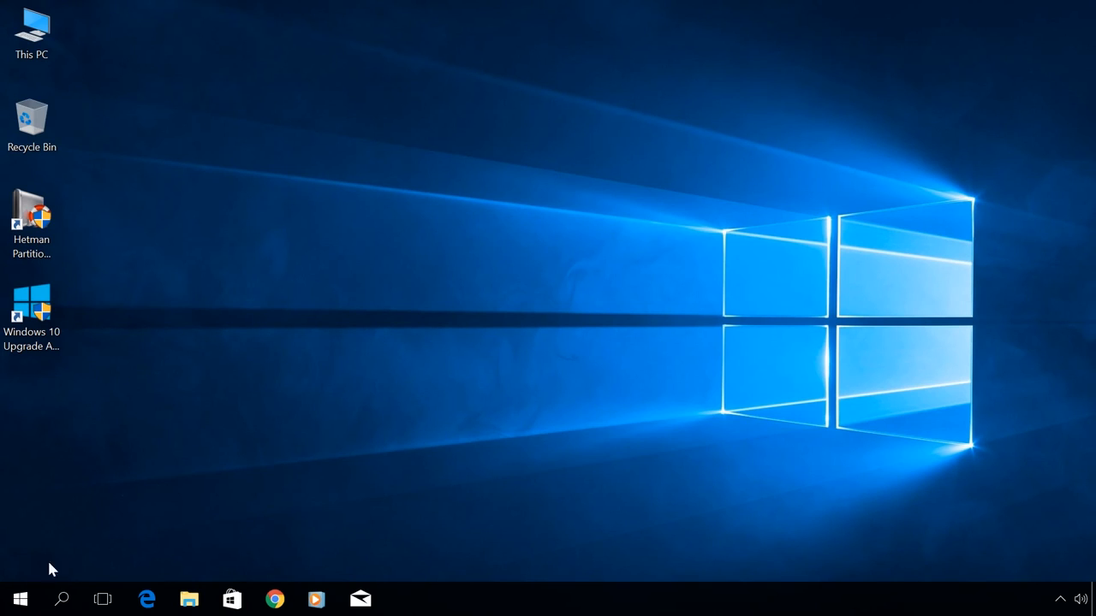
{"action": "right_click", "coordinate": [21, 599]}
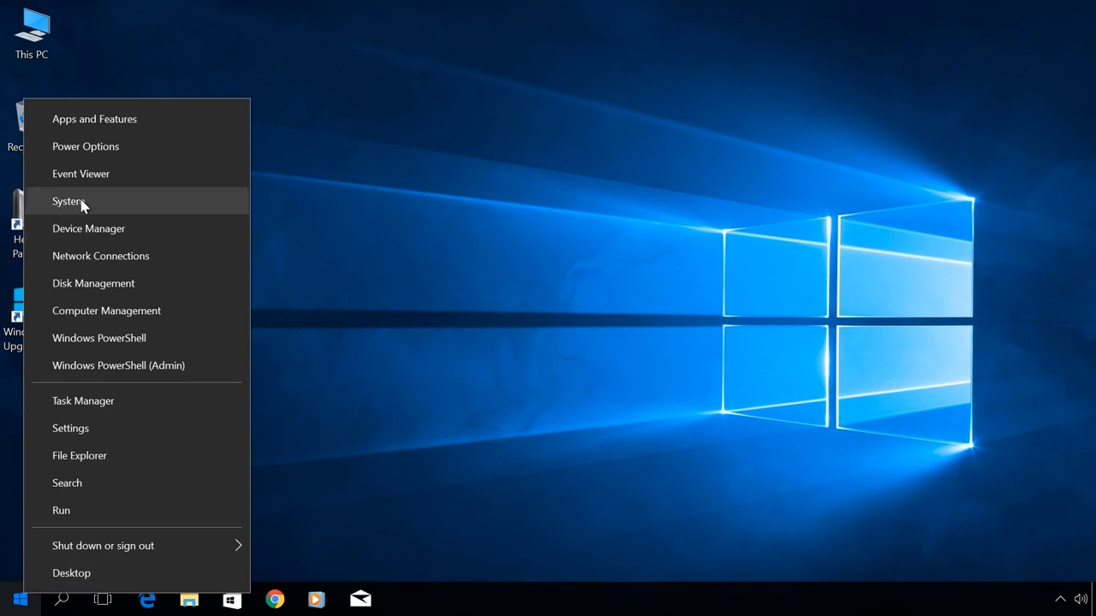
{"action": "left_click", "coordinate": [69, 202]}
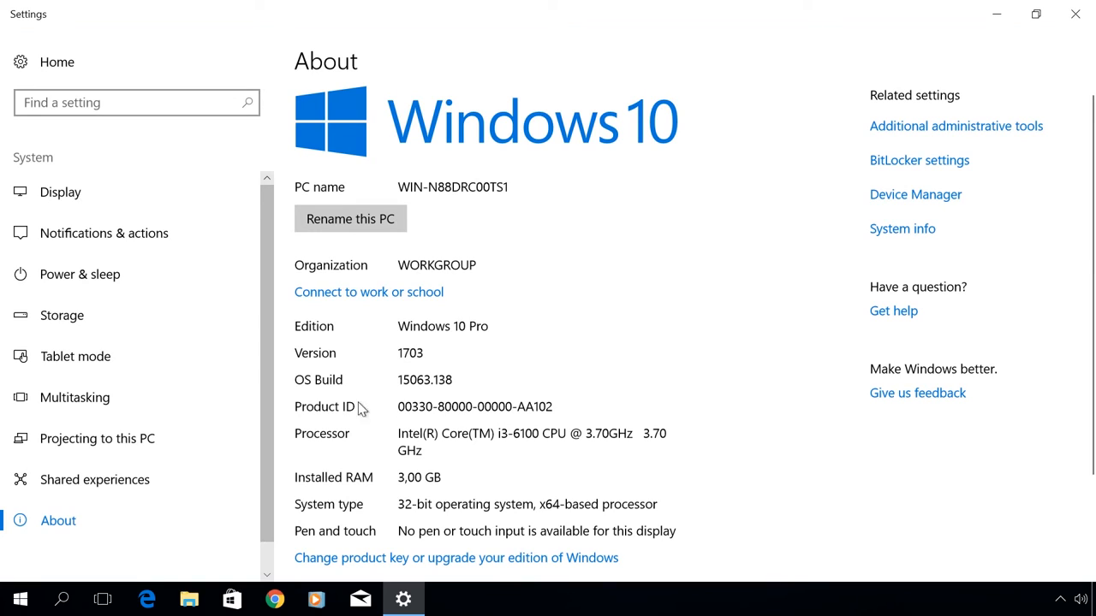
{"action": "mouse_move", "coordinate": [445, 407]}
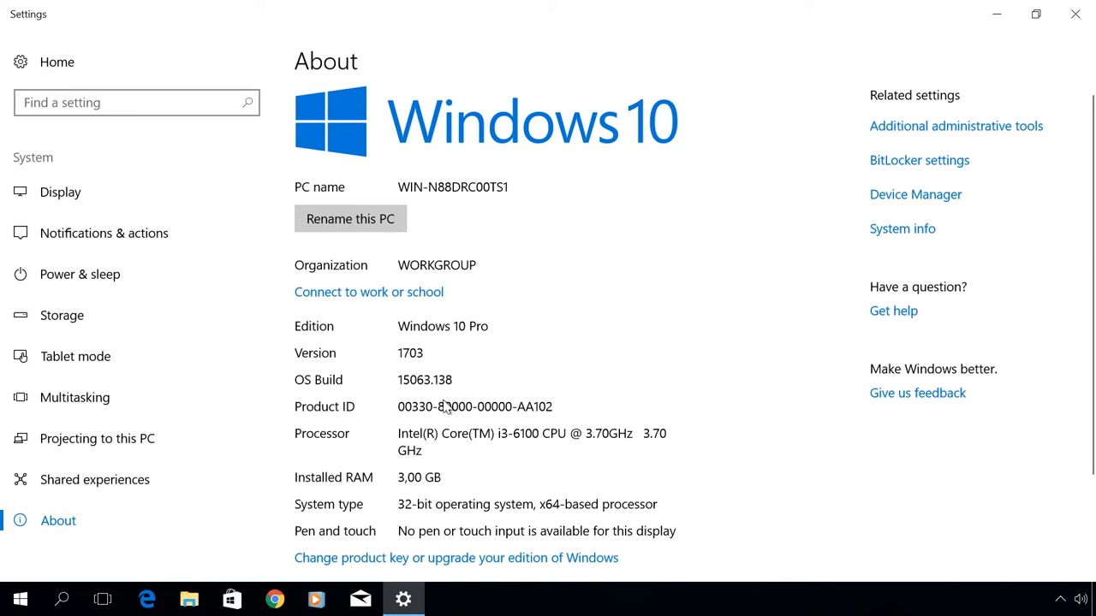
{"action": "mouse_move", "coordinate": [1075, 14]}
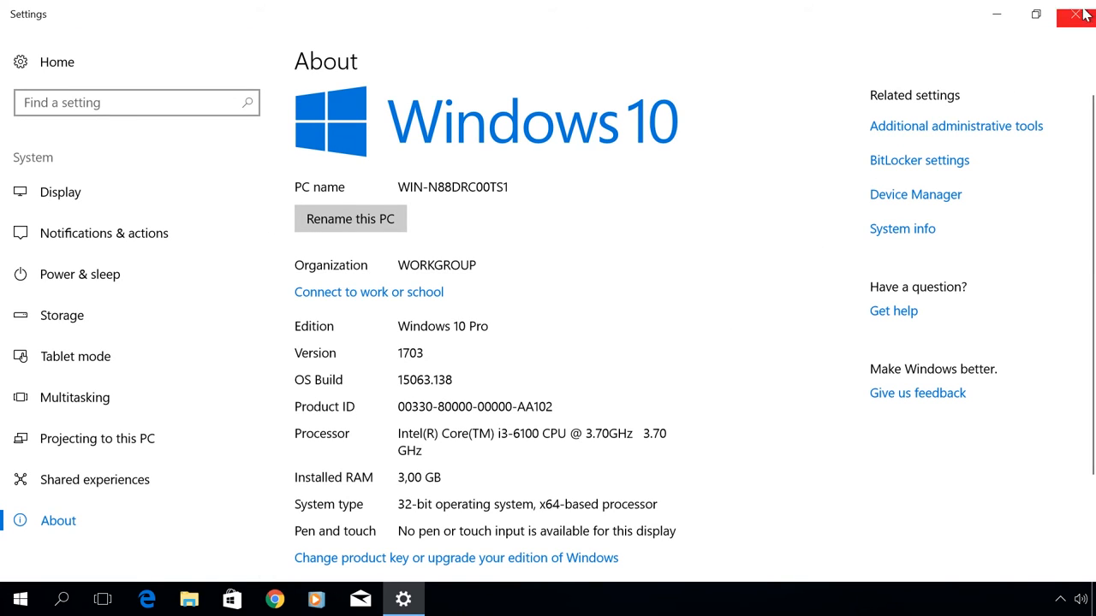
{"action": "left_click", "coordinate": [1077, 16]}
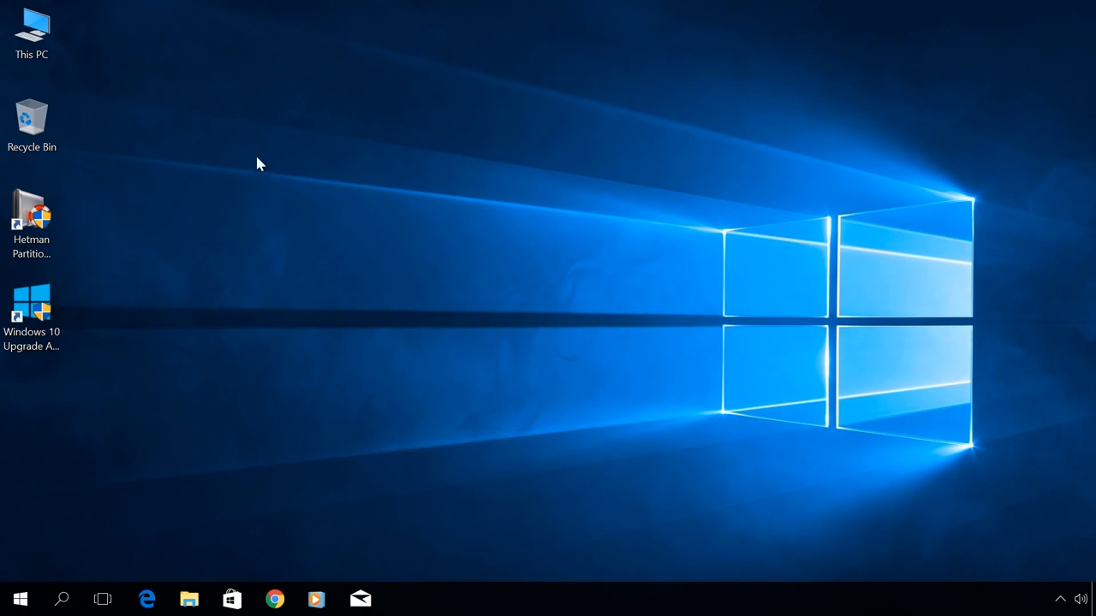
Browse drive C in This PC to confirm the Windows.old folder, then return to the drives overview
{"action": "double_click", "coordinate": [31, 30]}
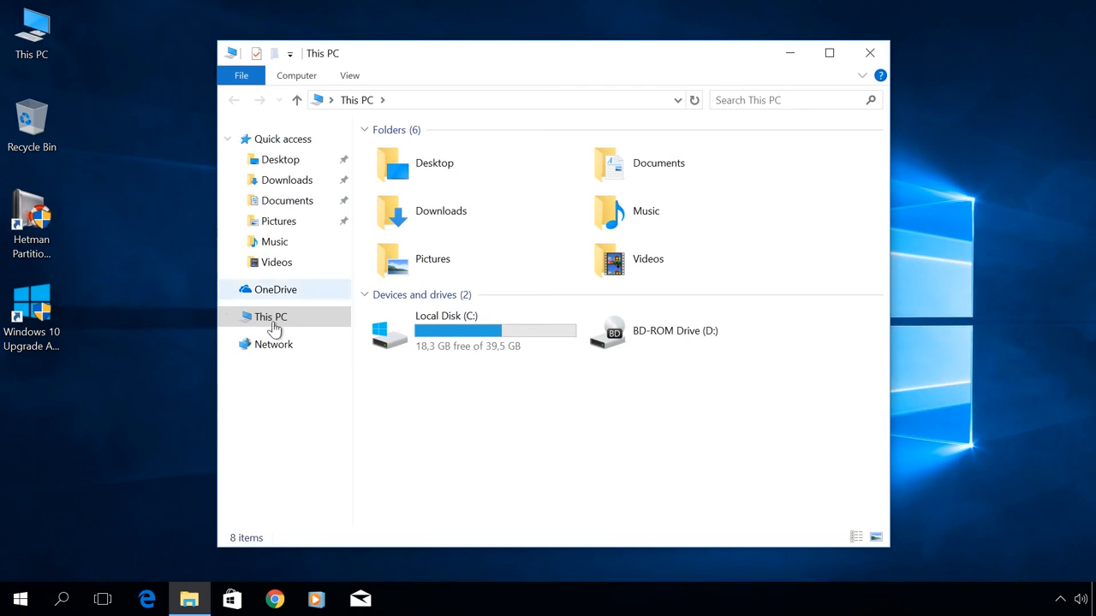
{"action": "mouse_move", "coordinate": [437, 332]}
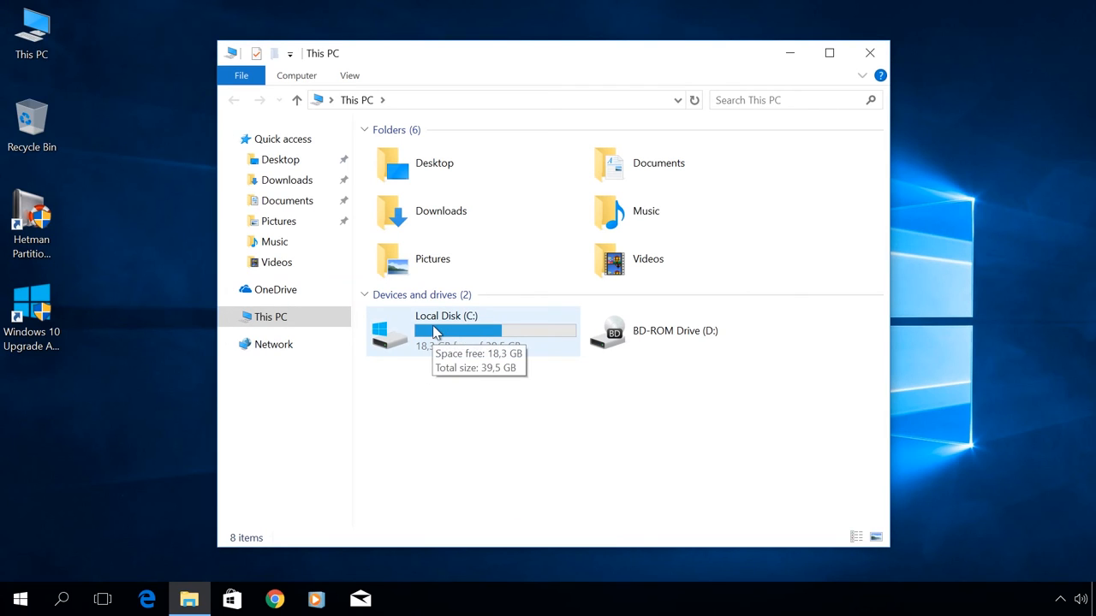
{"action": "double_click", "coordinate": [445, 333]}
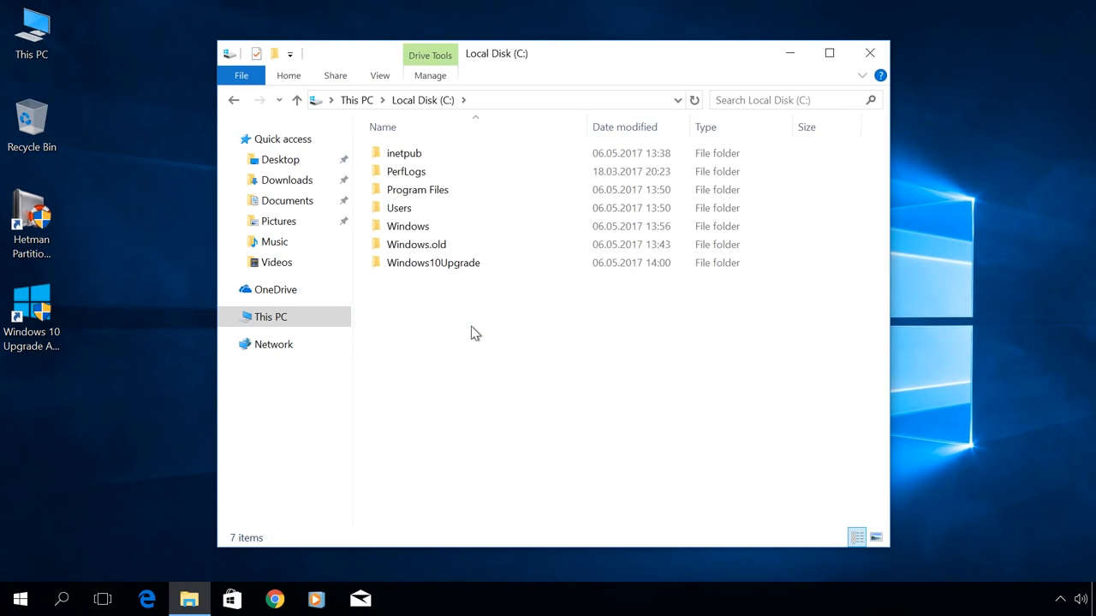
{"action": "left_click", "coordinate": [433, 264]}
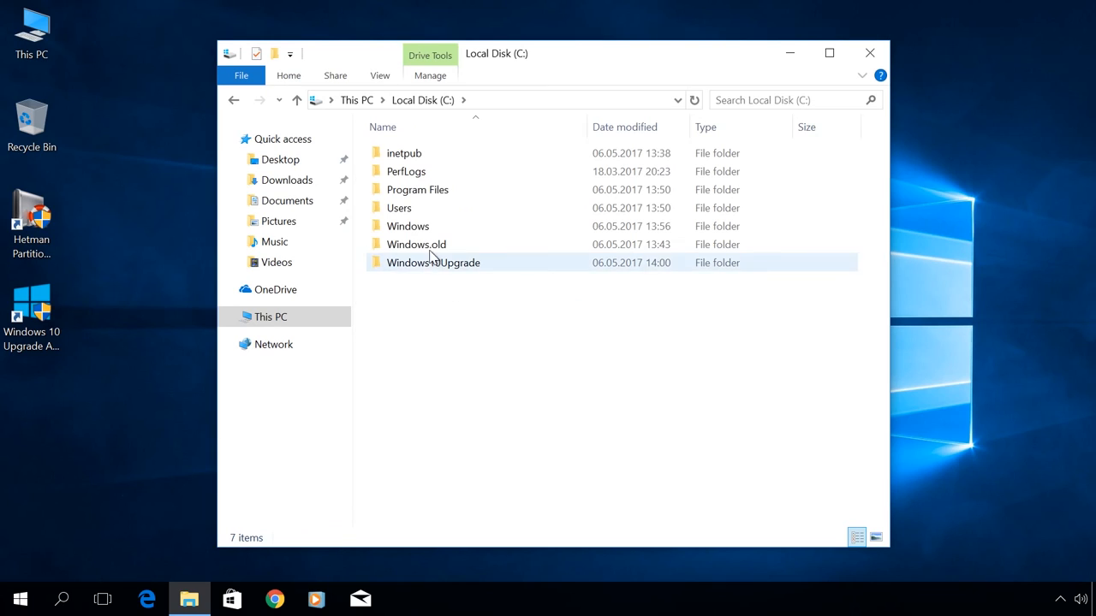
{"action": "left_click", "coordinate": [417, 244]}
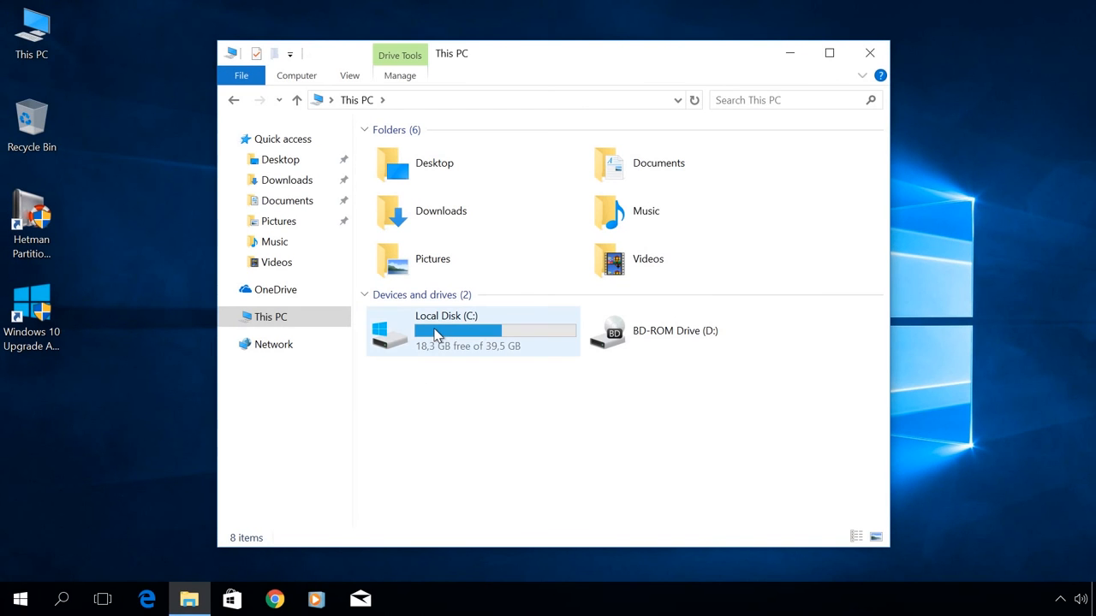
Start Disk Cleanup for drive C from its Properties and include system files in the scan
{"action": "left_click", "coordinate": [473, 330]}
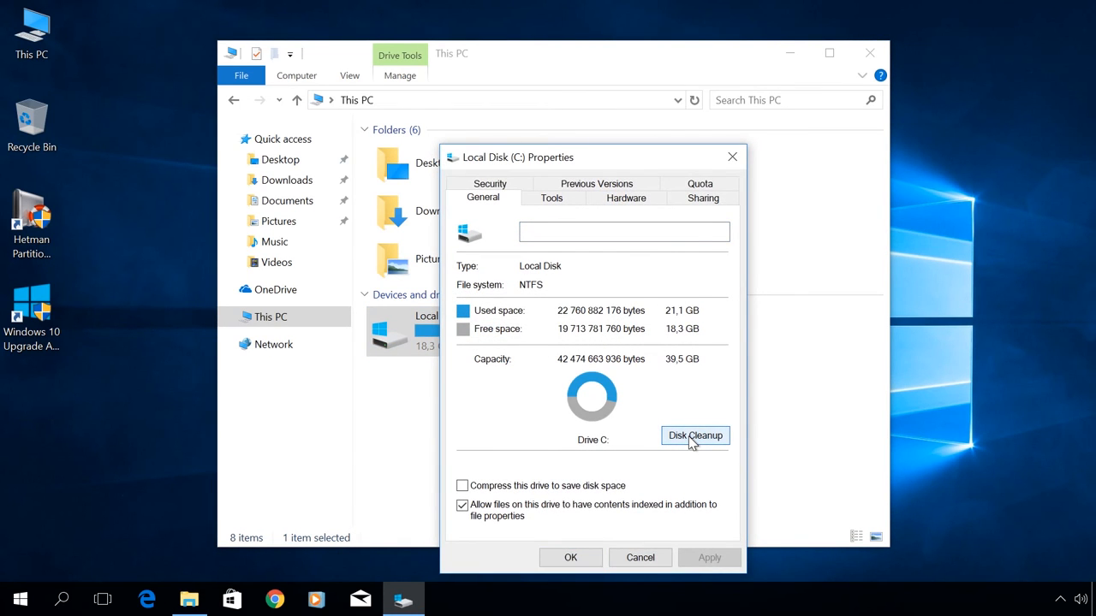
{"action": "left_click", "coordinate": [695, 435]}
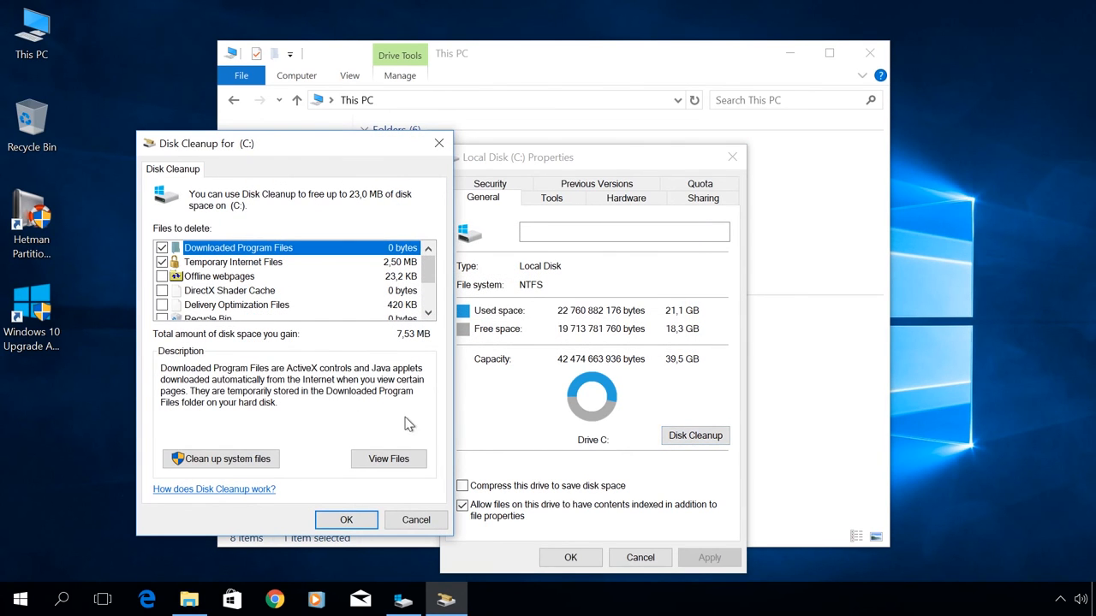
{"action": "left_click", "coordinate": [346, 520]}
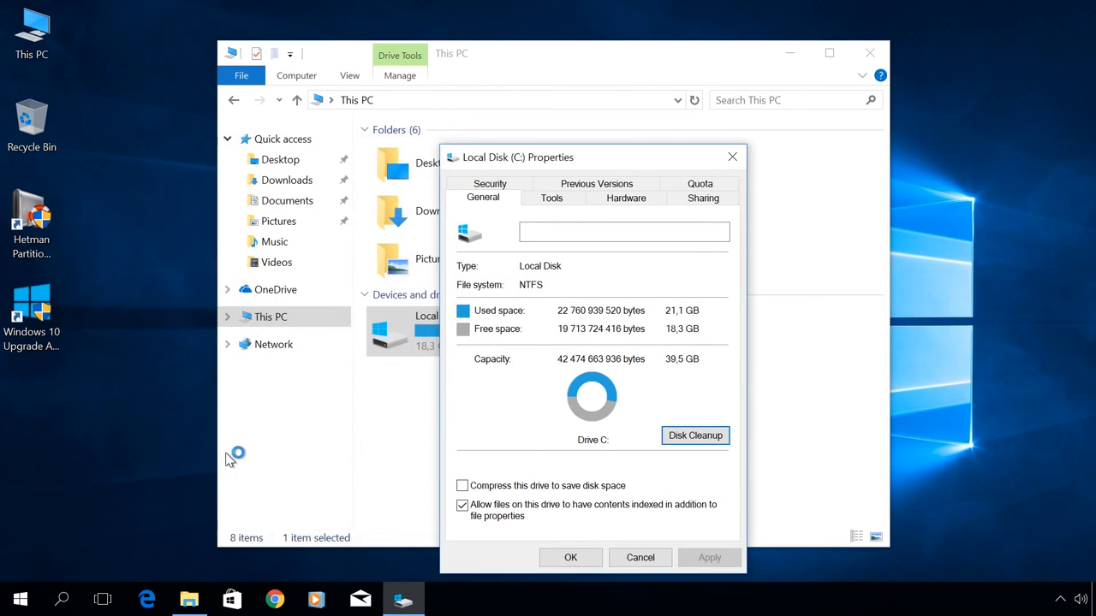
{"action": "mouse_move", "coordinate": [229, 460]}
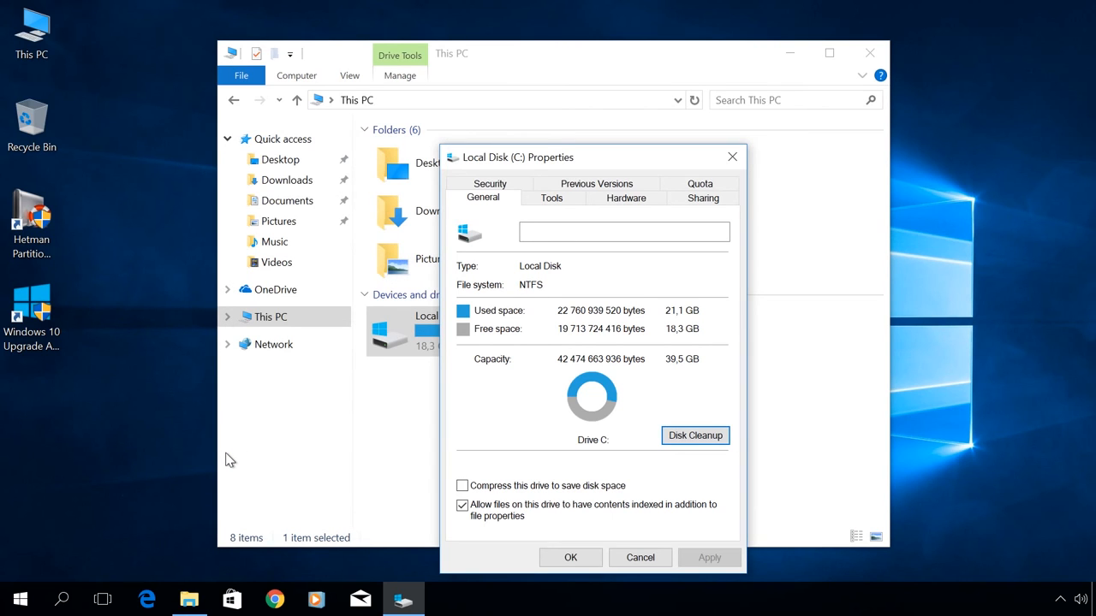
Leave temporary internet files unchecked and scroll to the 13,1 GB Previous Windows installation(s) entry
{"action": "left_click", "coordinate": [695, 434]}
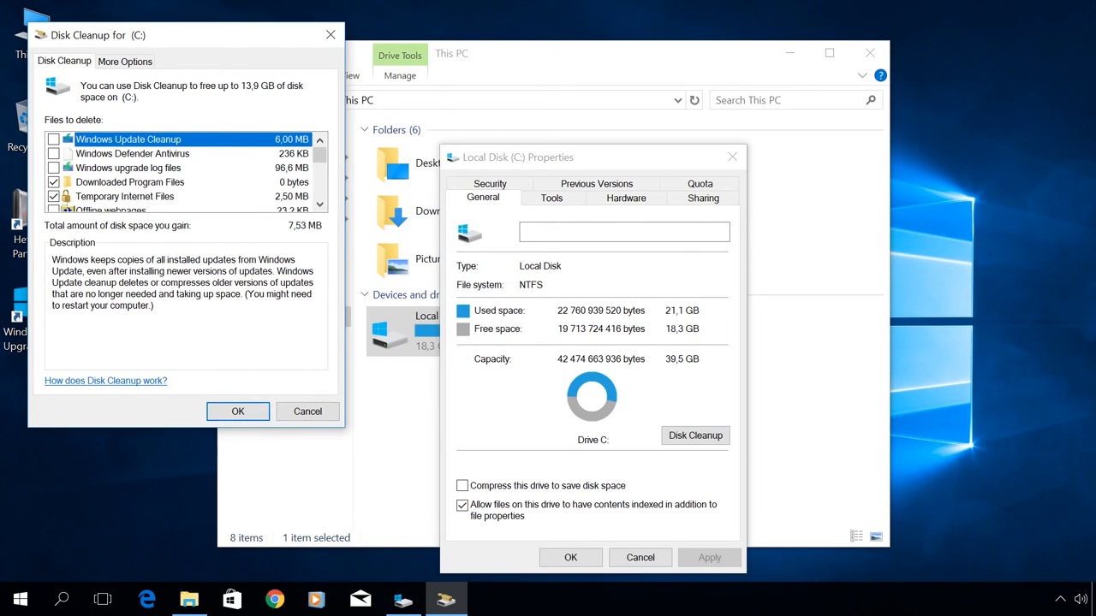
{"action": "left_click", "coordinate": [55, 182]}
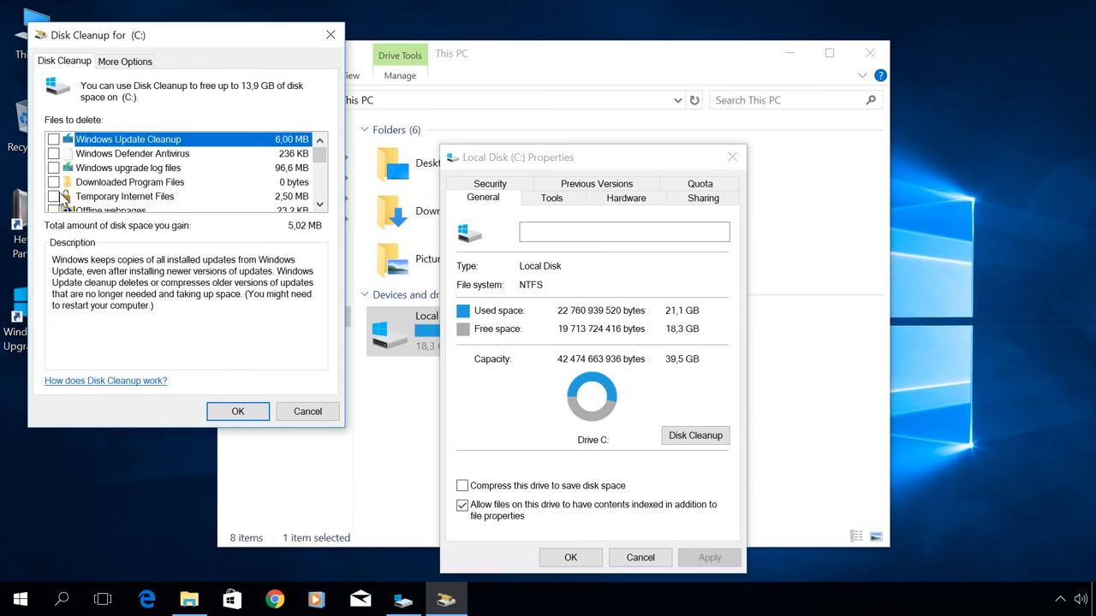
{"action": "scroll", "scroll_direction": "down", "scroll_amount": 3}
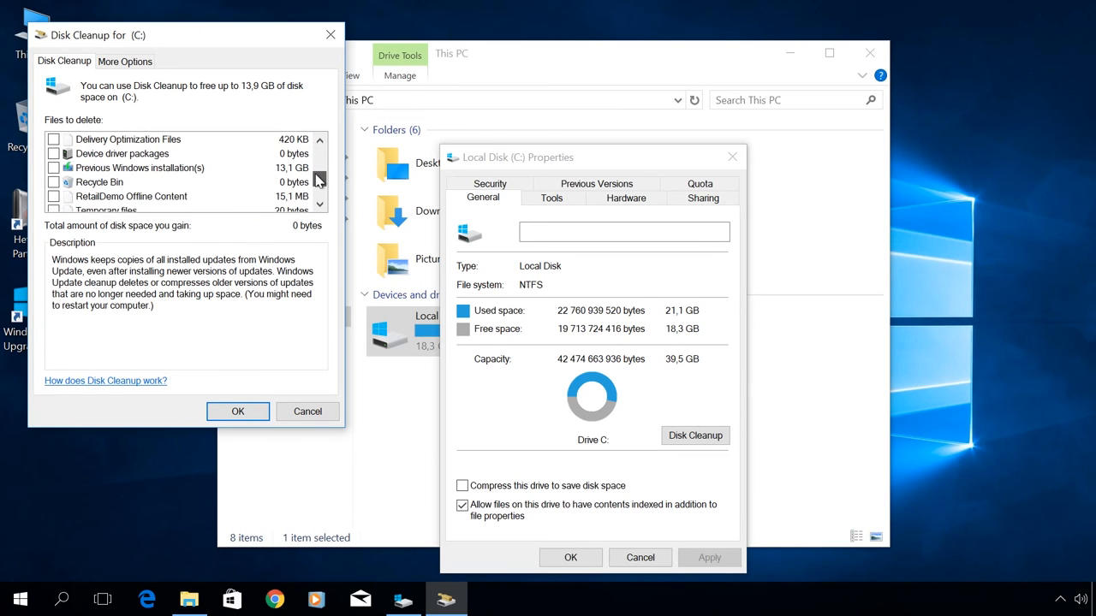
Mark the previous Windows installation for removal, then dismiss Hetman Partition Recovery's File Recovery Wizard
{"action": "left_click", "coordinate": [55, 167]}
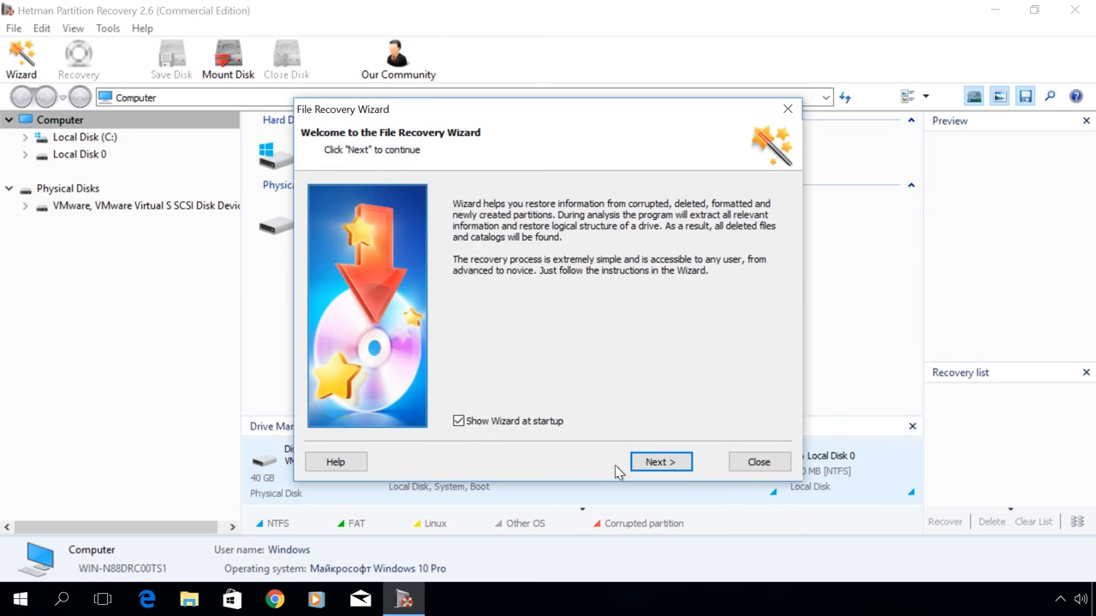
{"action": "left_click", "coordinate": [758, 462]}
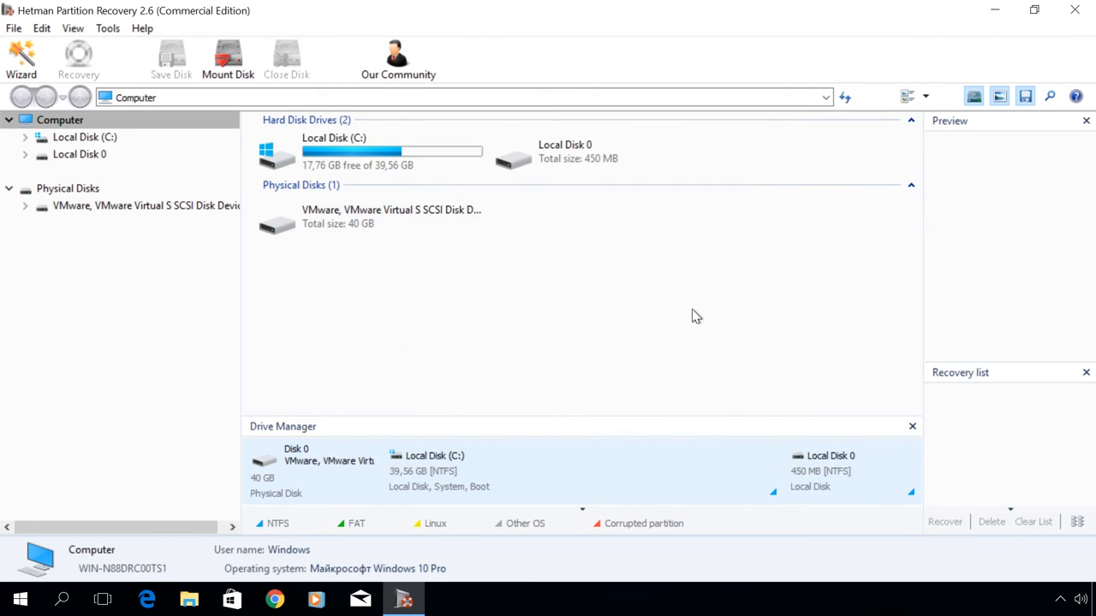